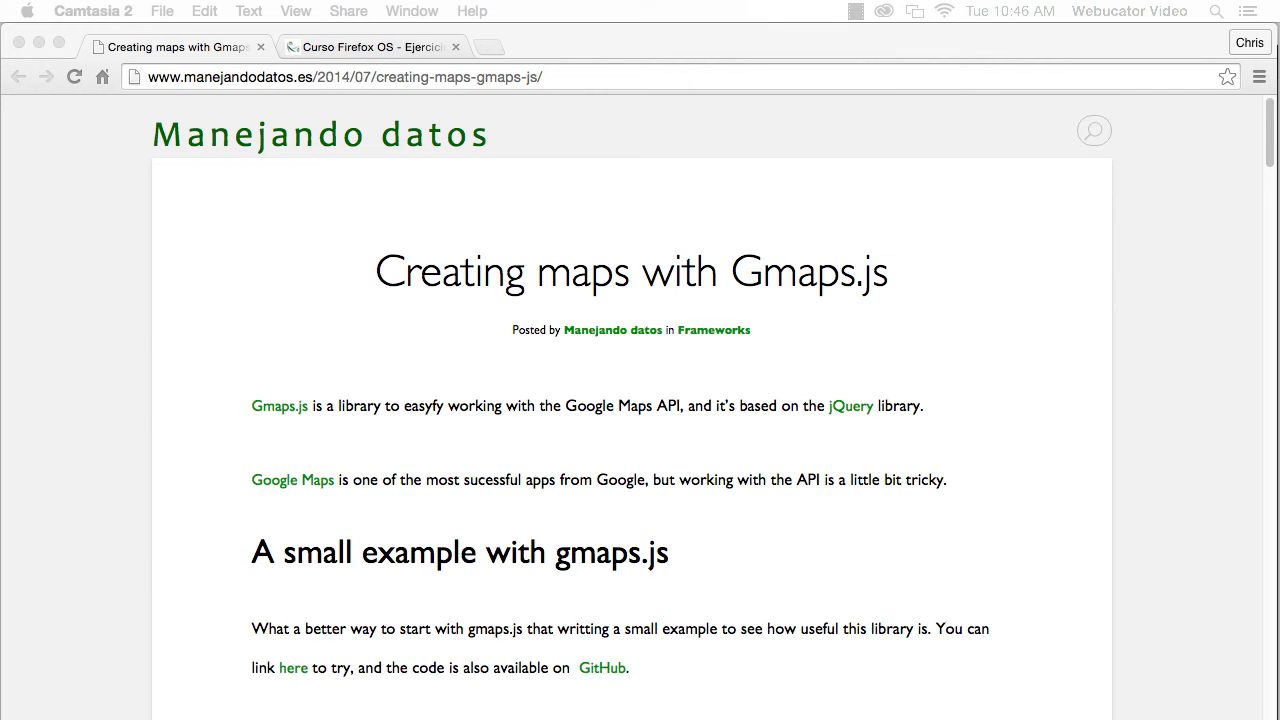
pyautogui.moveTo(1176, 400)
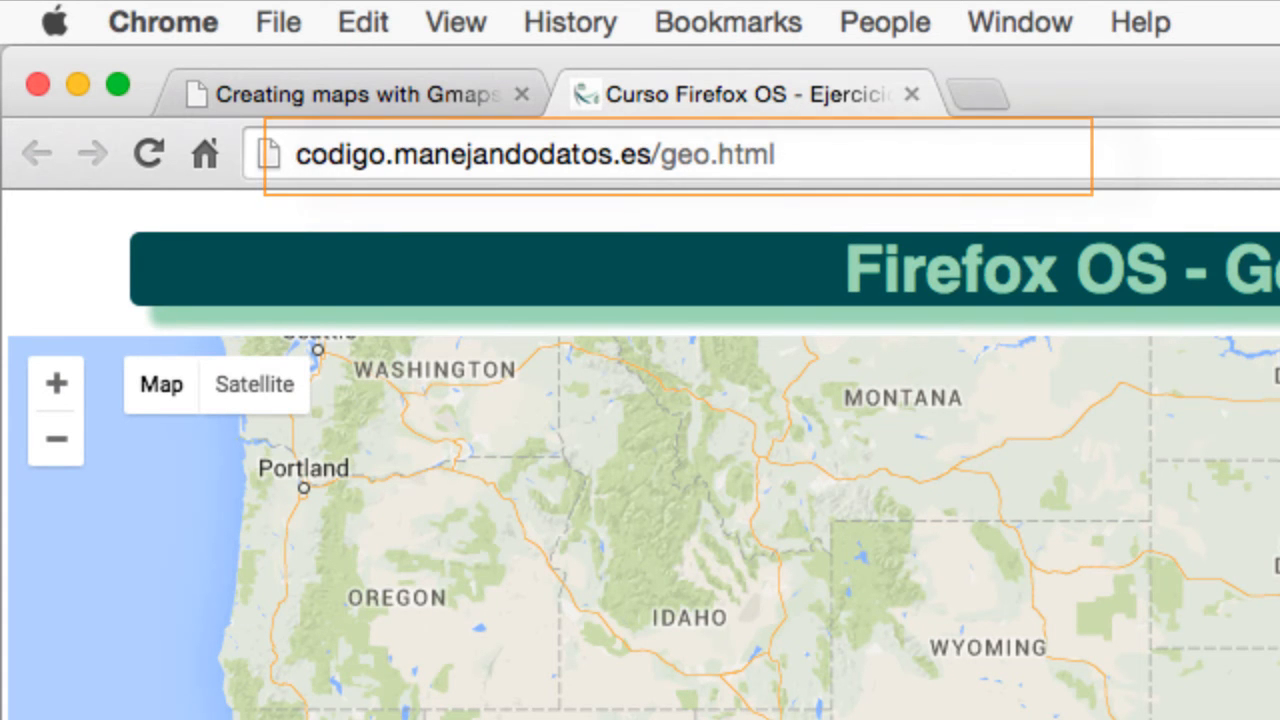
# - Show the dtrillo/md_gmaps.js repository page with its css, img, js folders and files
pyautogui.click(370, 46)
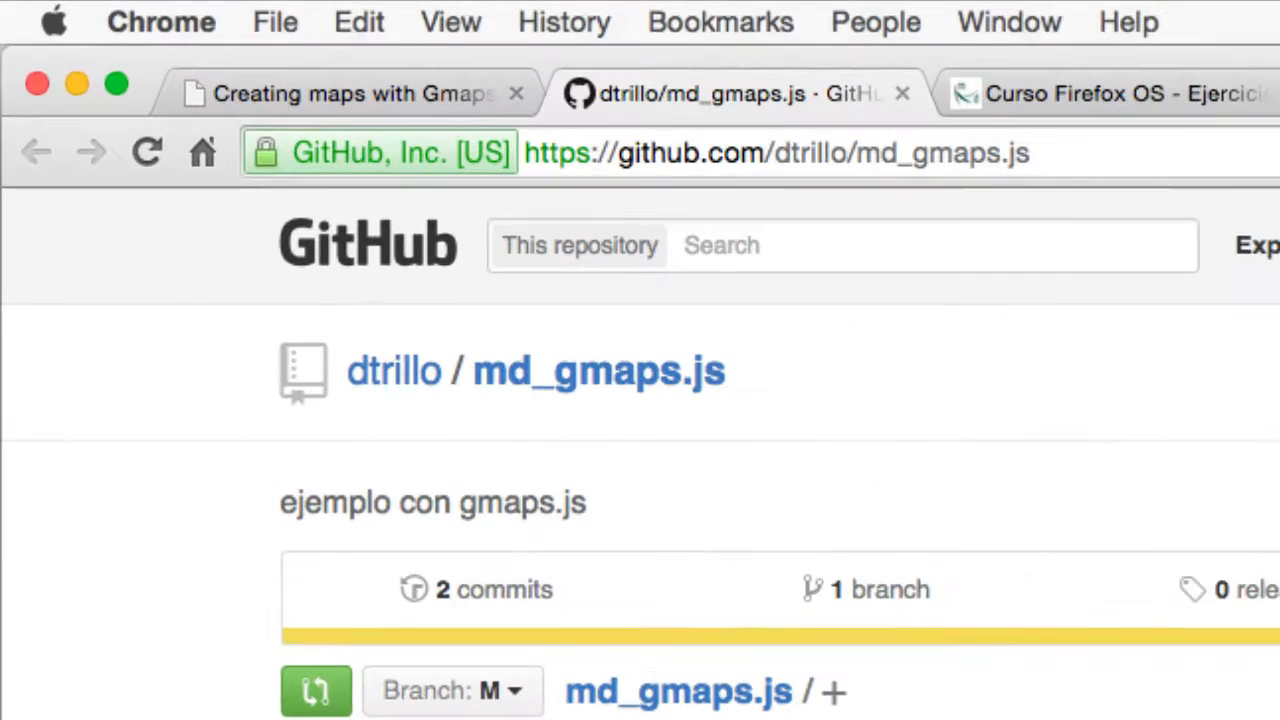
pyautogui.click(780, 152)
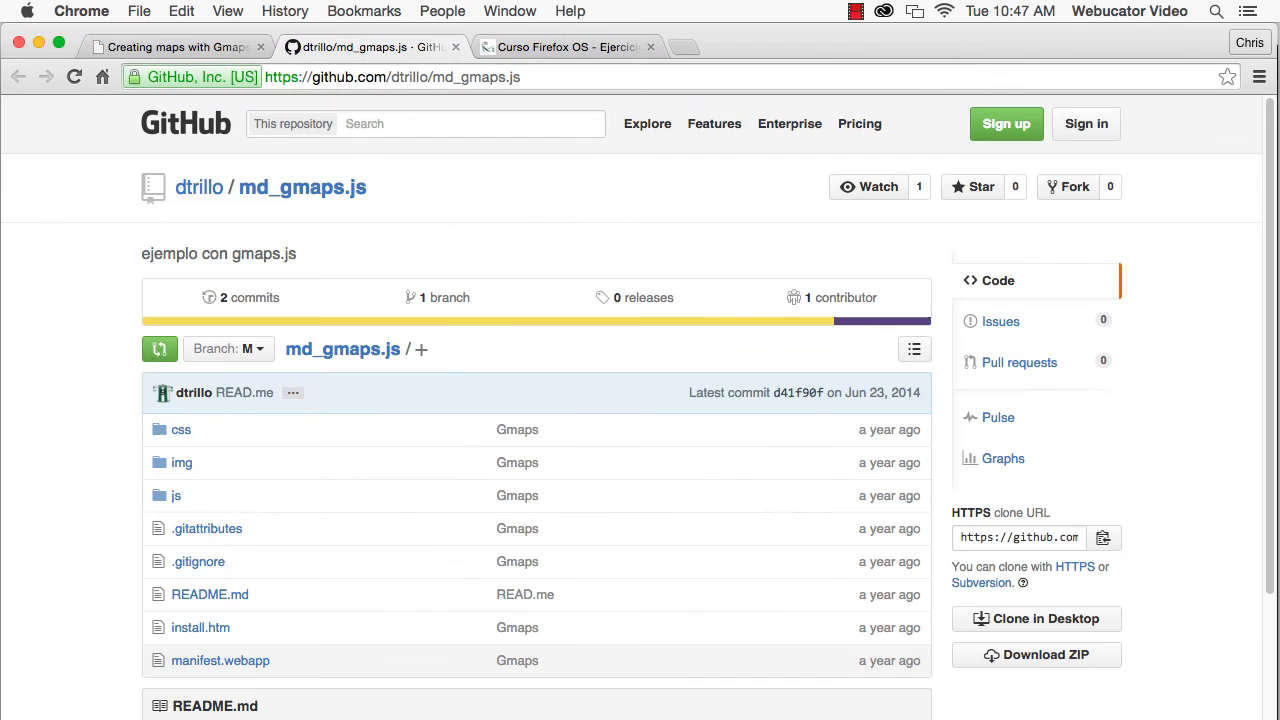
pyautogui.click(568, 48)
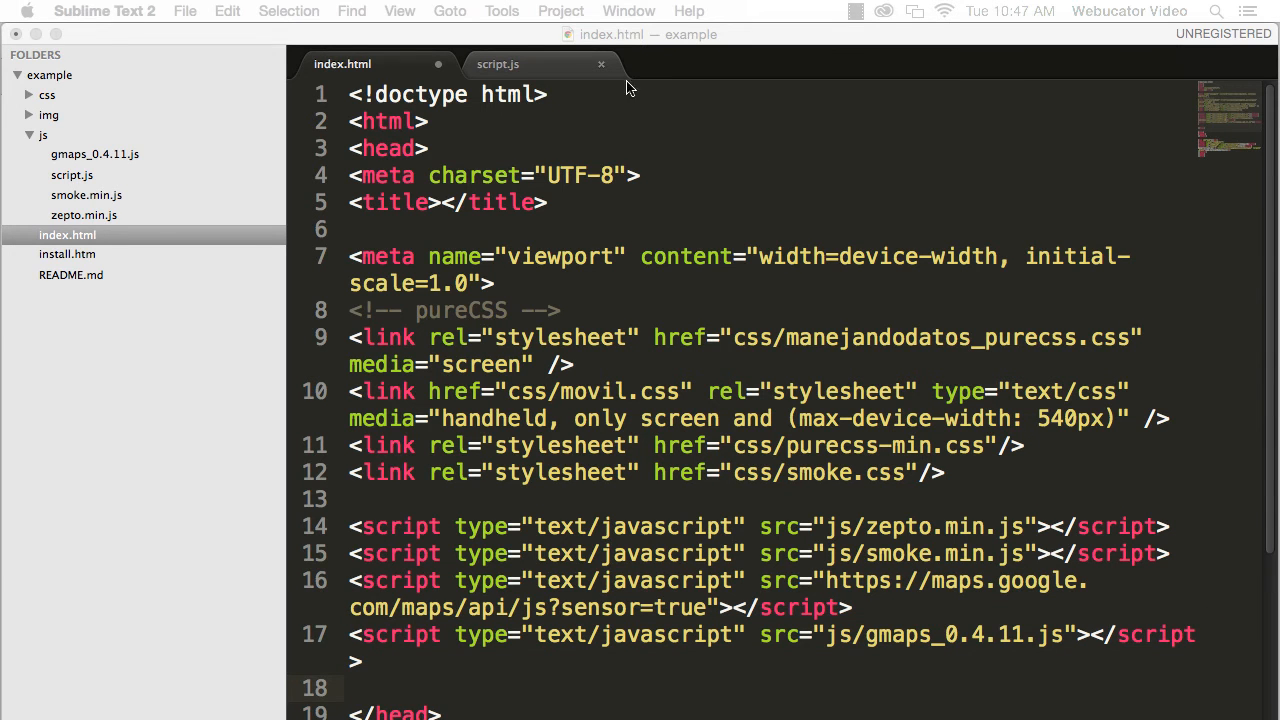
# - Review script.js down to the muestra function that calls map.drawRoute
pyautogui.click(496, 64)
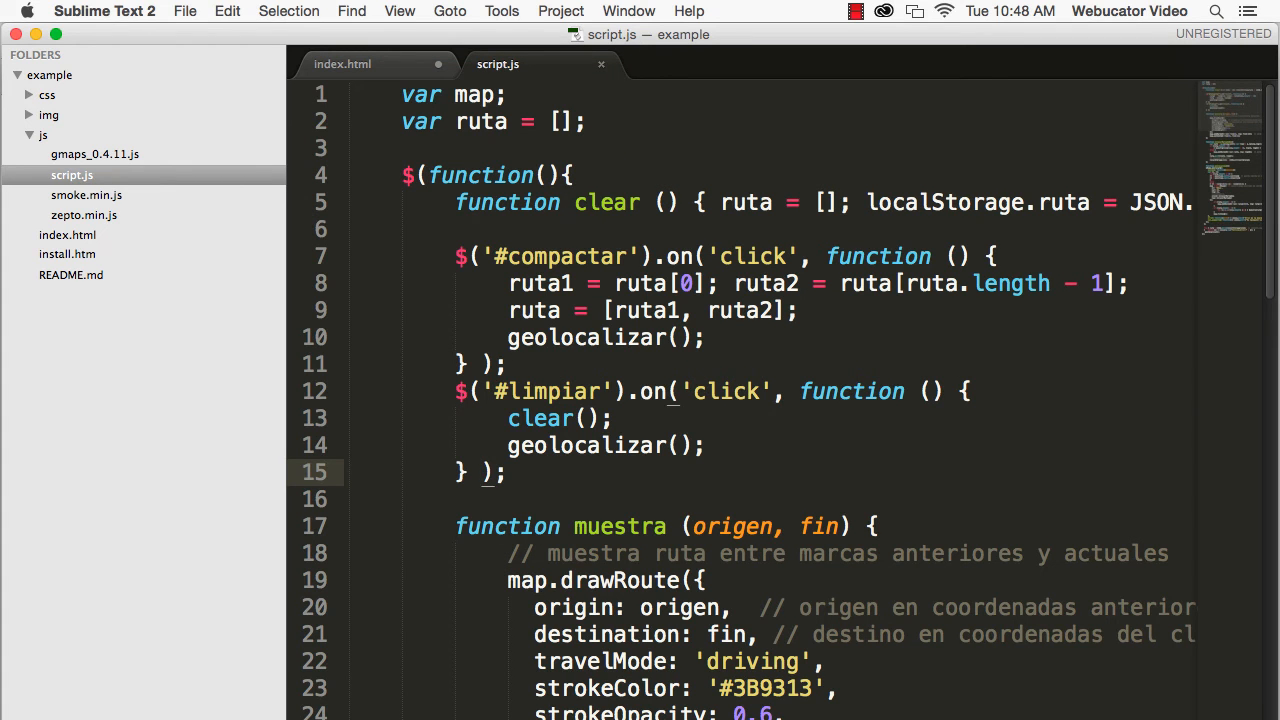
pyautogui.scroll(-3)
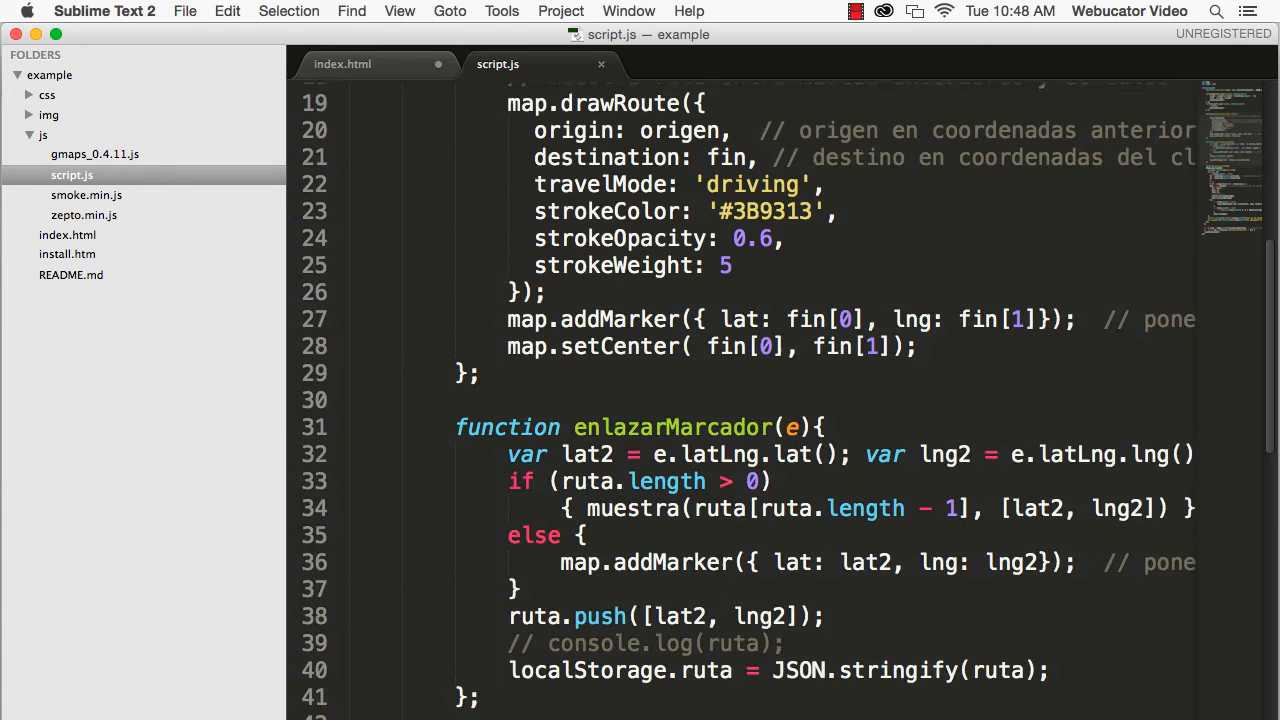
pyautogui.scroll(-3)
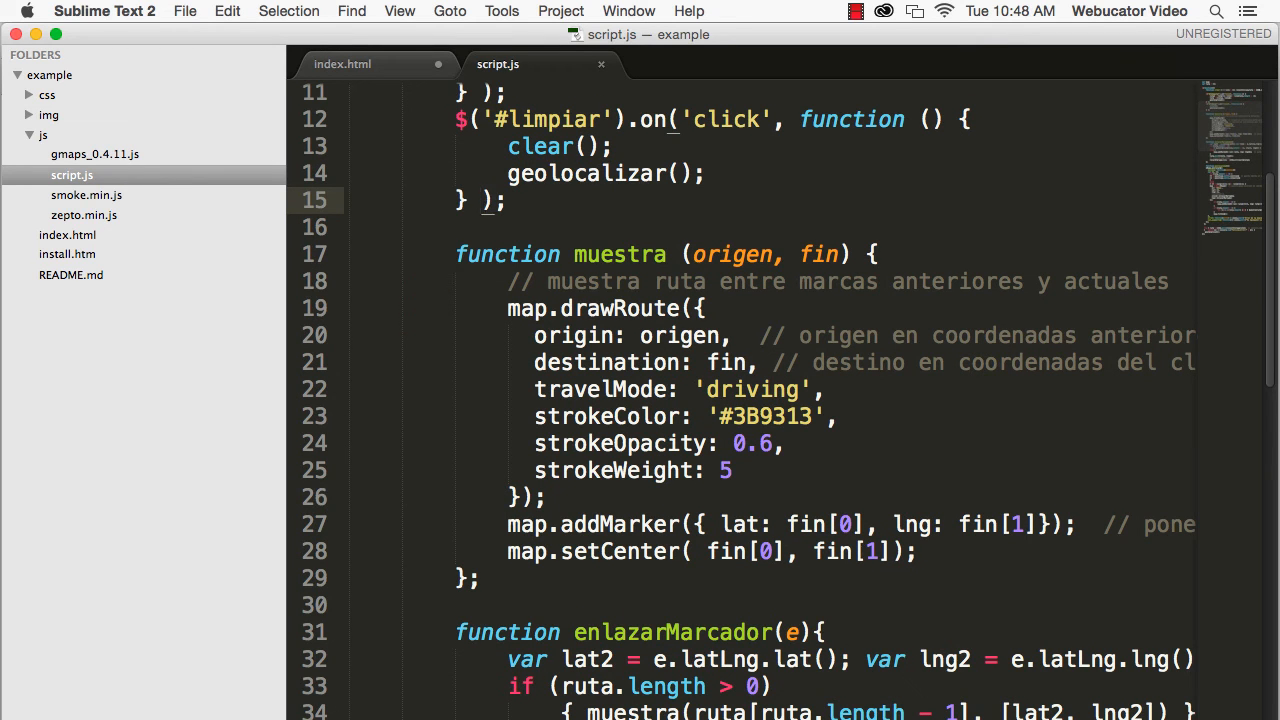
pyautogui.scroll(-3)
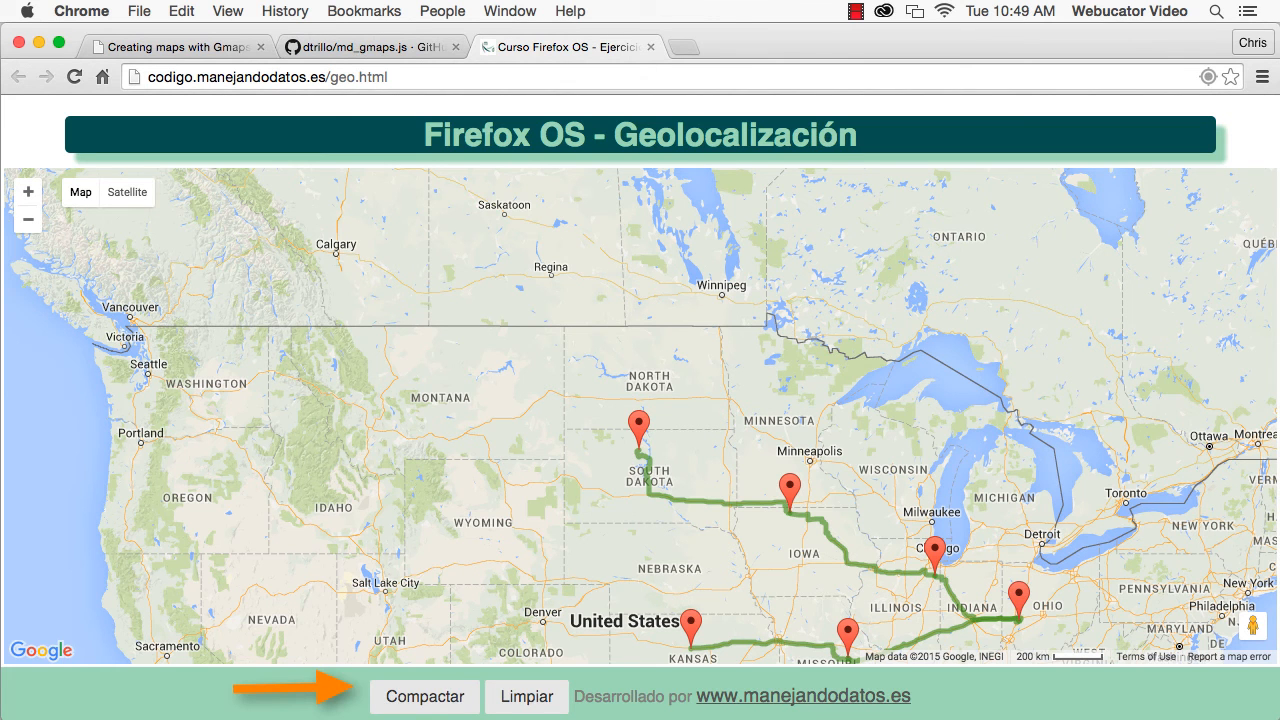
# - Compact the route to a single leg between the first and last markers via Compactar
pyautogui.click(424, 696)
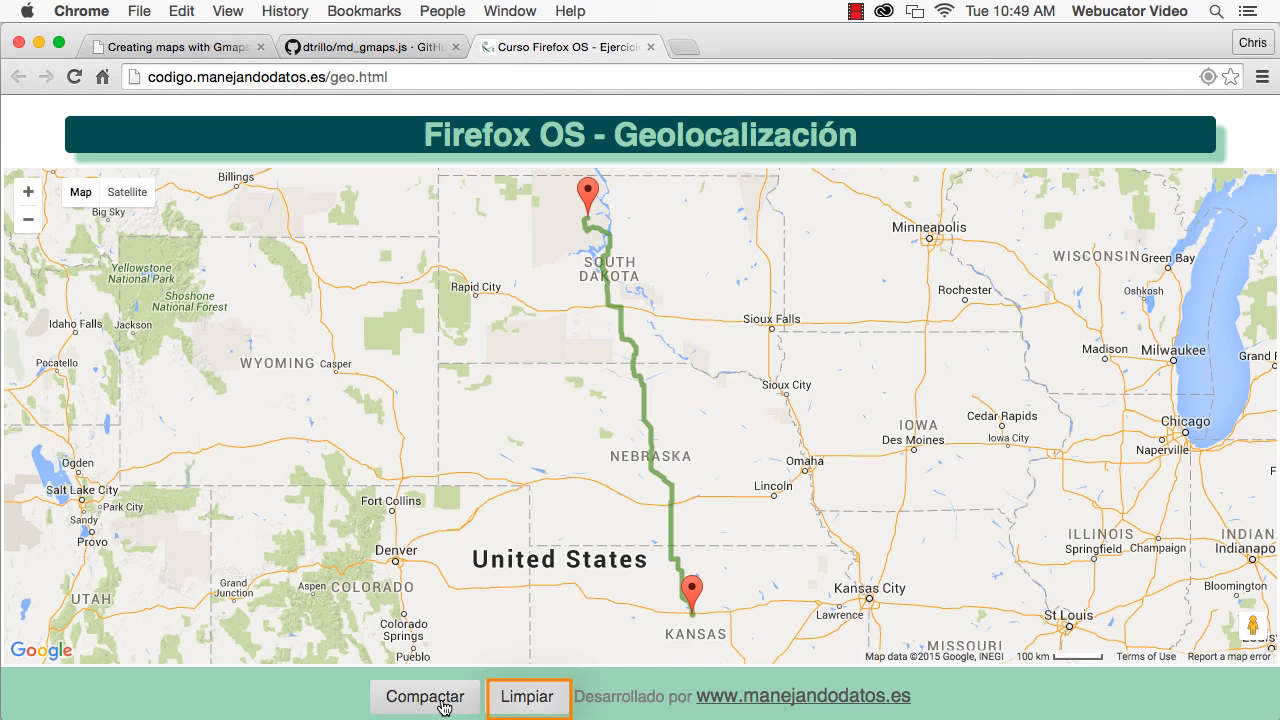
pyautogui.moveTo(528, 696)
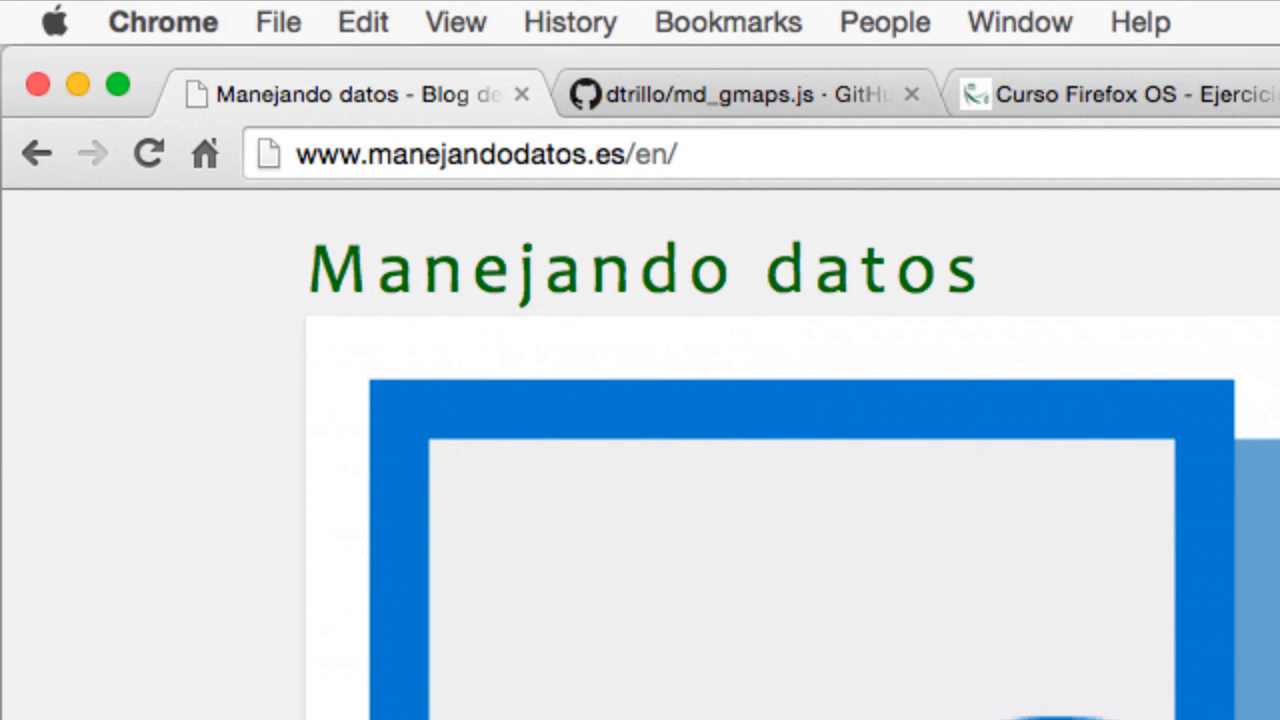
pyautogui.click(470, 154)
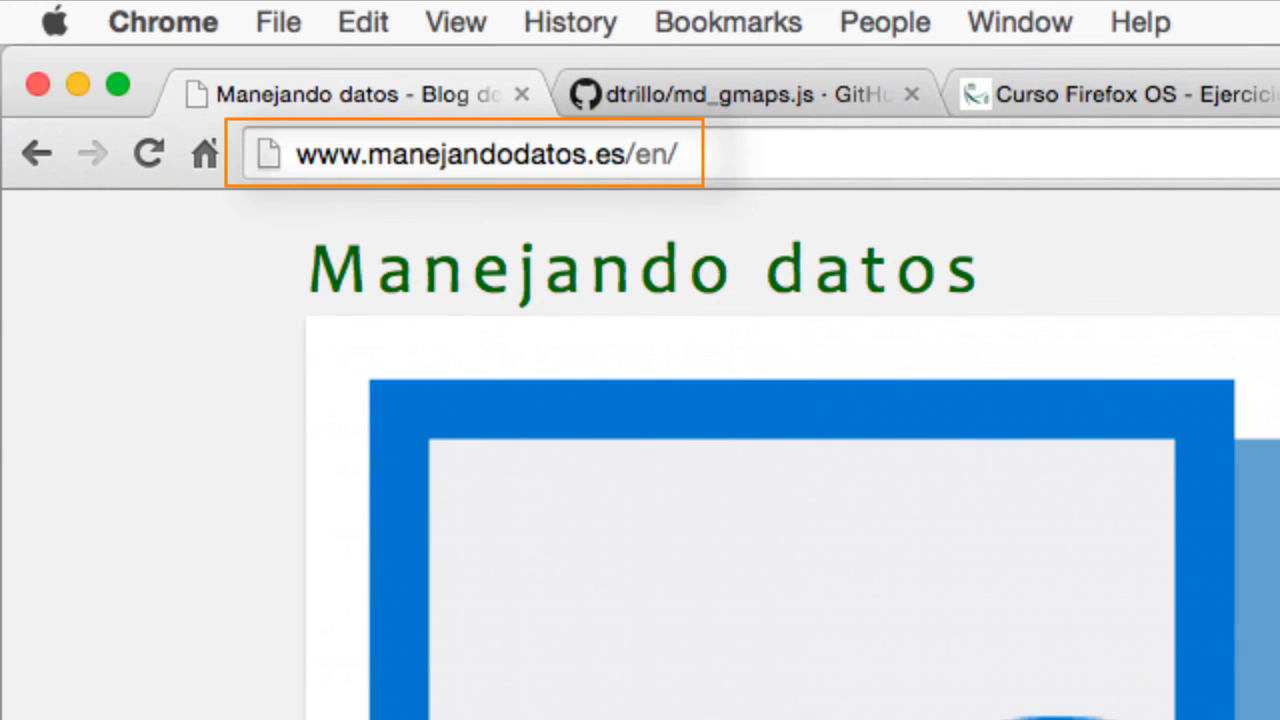